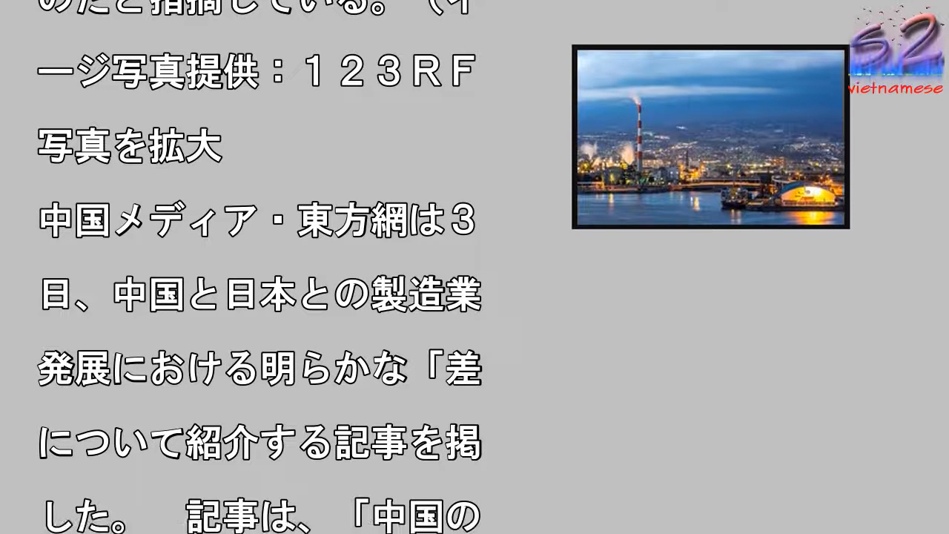
{"action": "scroll", "scroll_direction": "down", "scroll_amount": 3}
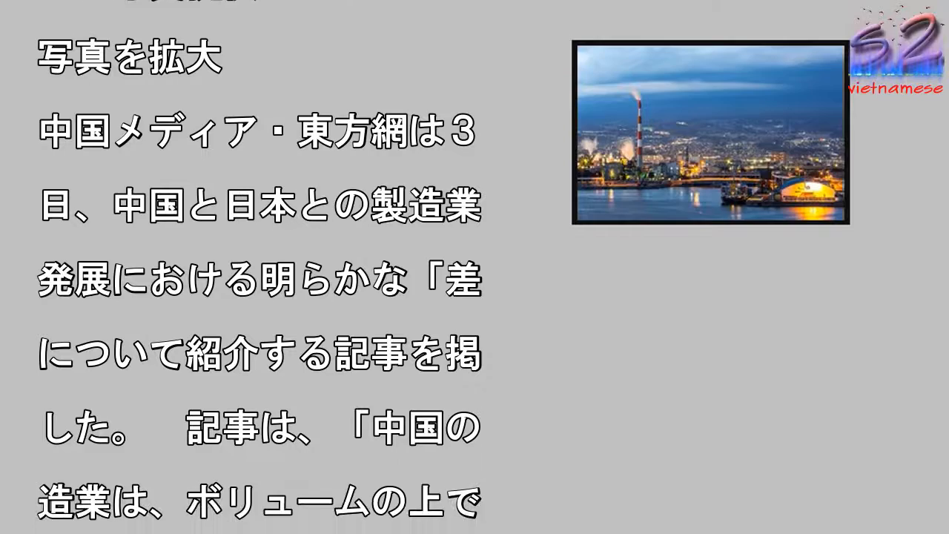
{"action": "scroll", "scroll_direction": "down", "scroll_amount": 3}
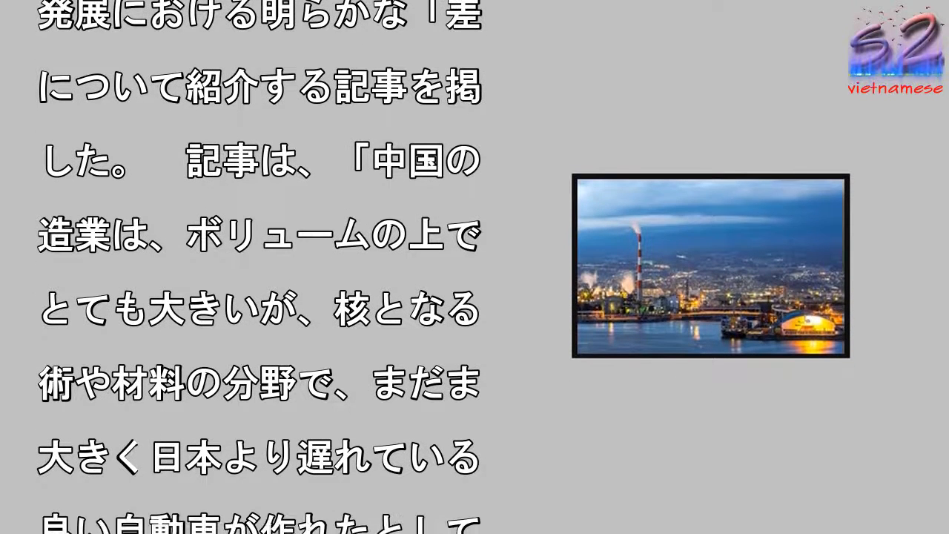
{"action": "scroll", "scroll_direction": "down", "scroll_amount": 3}
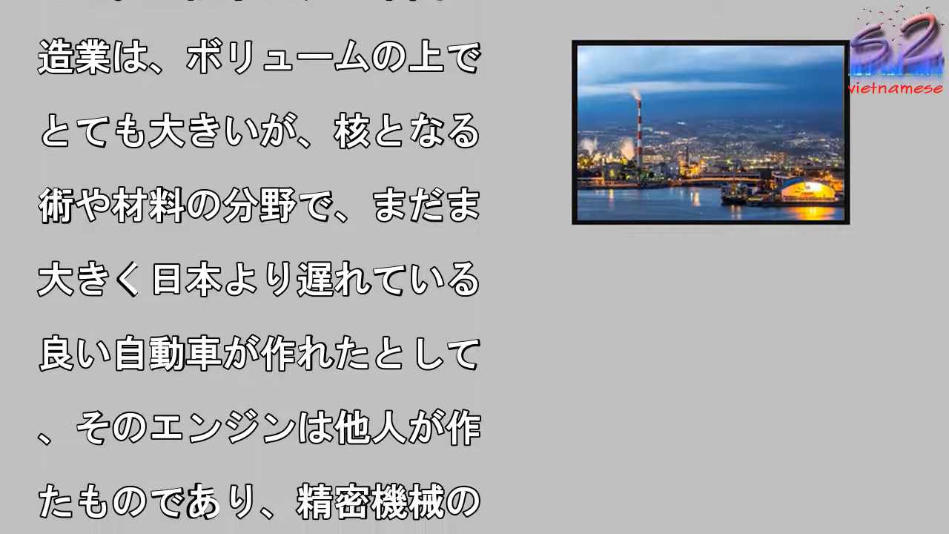
{"action": "scroll", "scroll_direction": "down", "scroll_amount": 3}
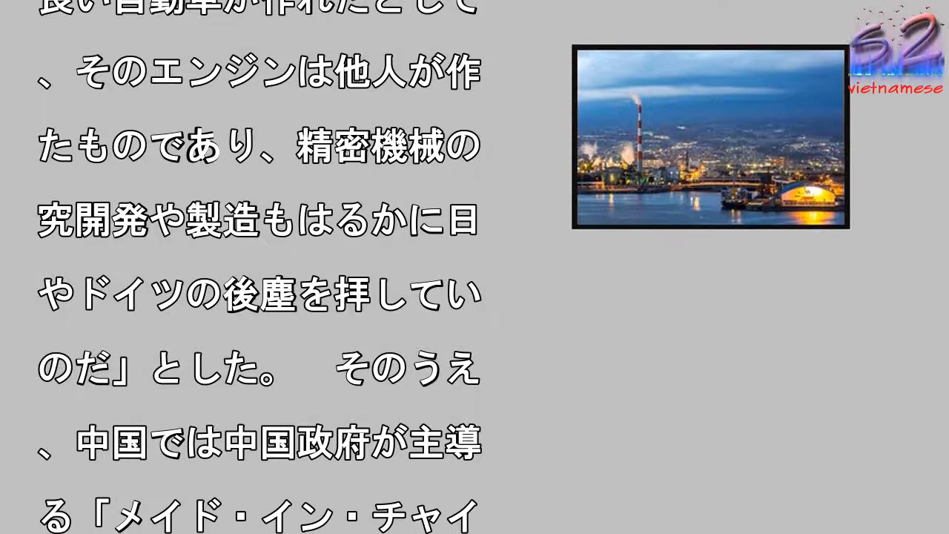
{"action": "scroll", "scroll_direction": "down", "scroll_amount": 3}
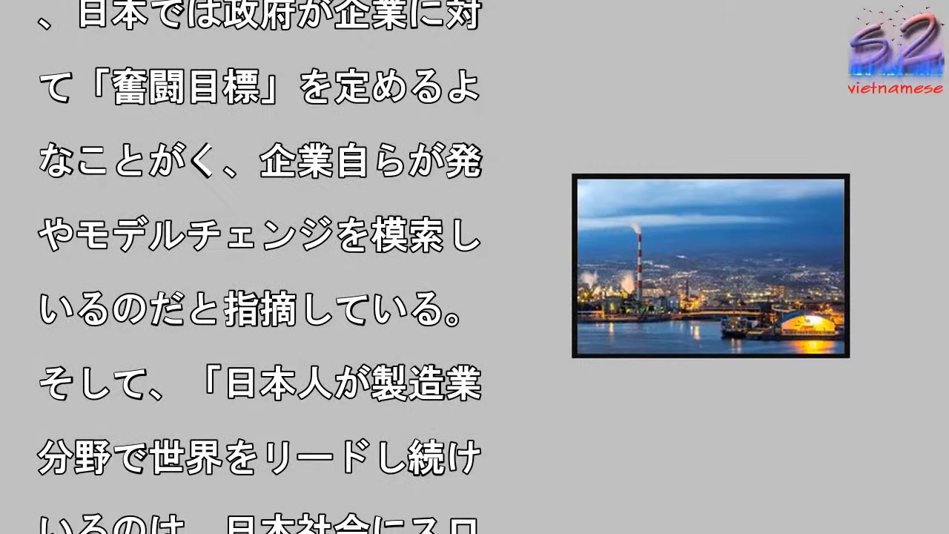
{"action": "scroll", "scroll_direction": "down", "scroll_amount": 3}
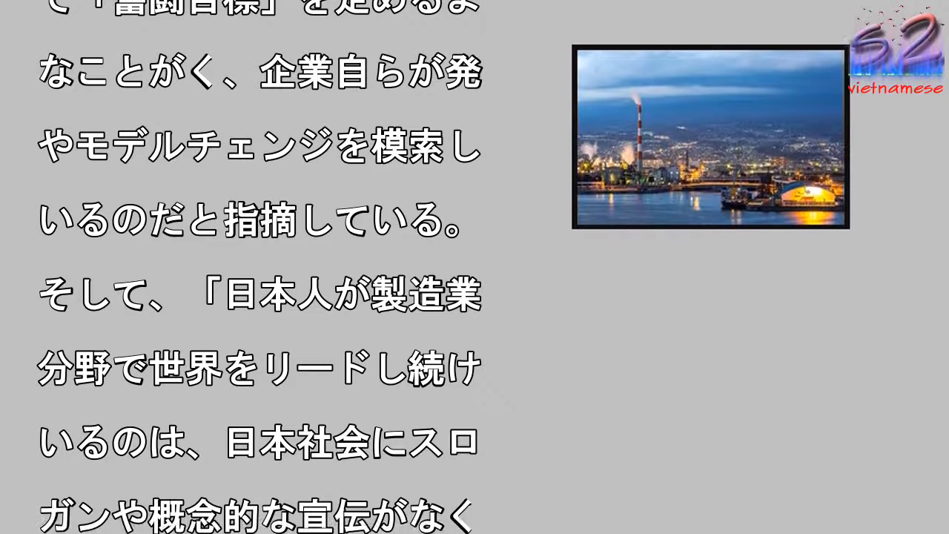
{"action": "scroll", "scroll_direction": "down", "scroll_amount": 3}
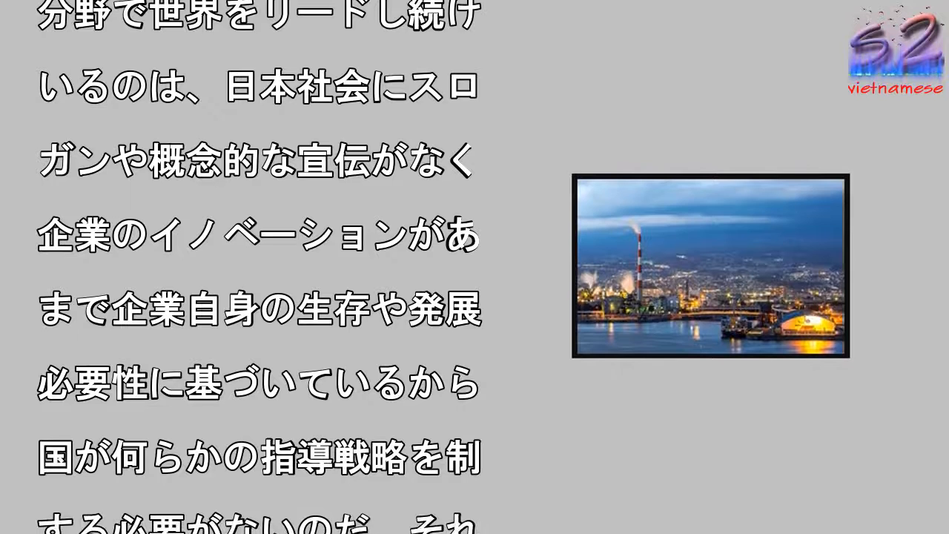
{"action": "scroll", "scroll_direction": "down", "scroll_amount": 3}
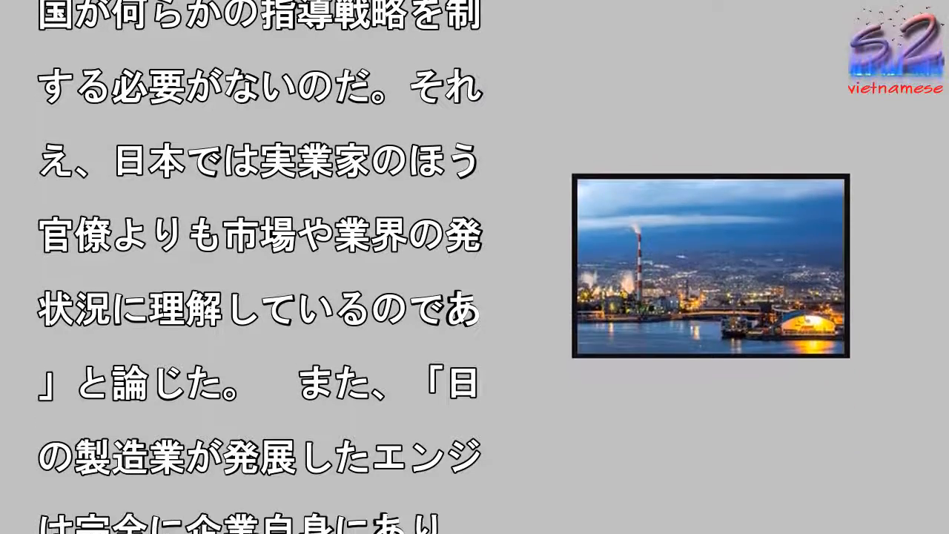
{"action": "scroll", "scroll_direction": "down", "scroll_amount": 3}
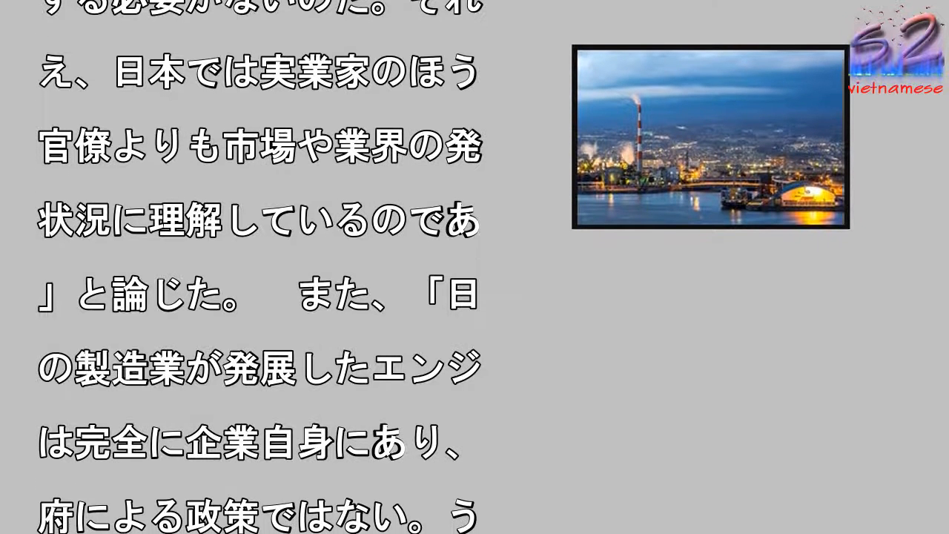
{"action": "scroll", "scroll_direction": "down", "scroll_amount": 3}
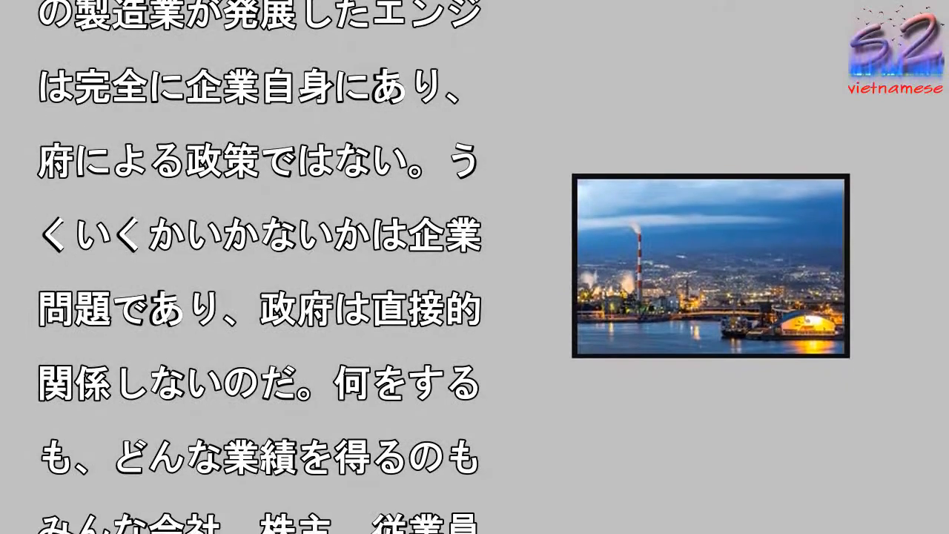
{"action": "scroll", "scroll_direction": "down", "scroll_amount": 3}
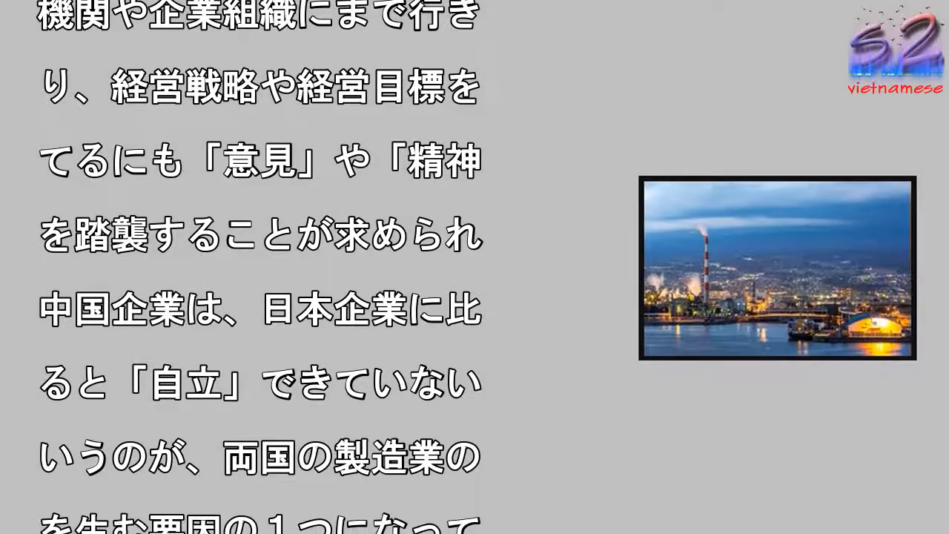
{"action": "scroll", "scroll_direction": "down", "scroll_amount": 3}
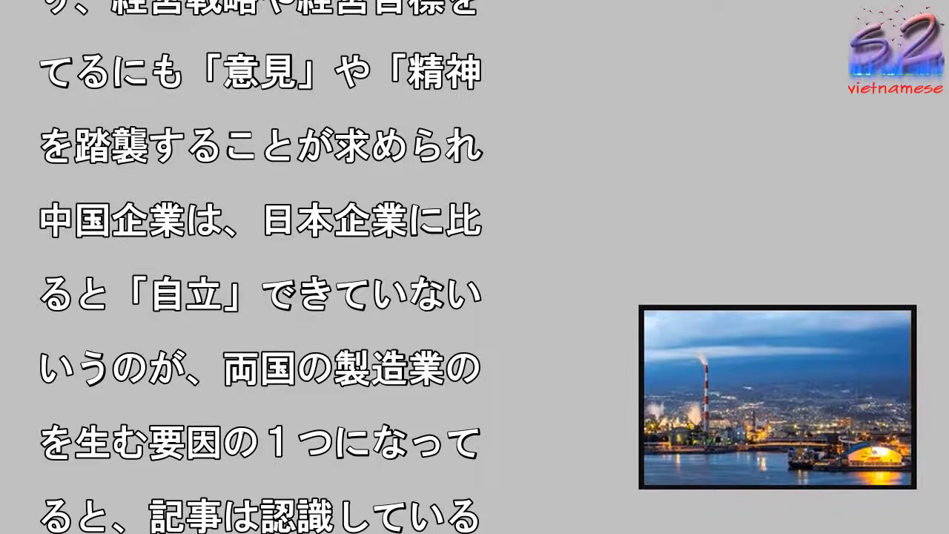
{"action": "scroll", "scroll_direction": "down", "scroll_amount": 3}
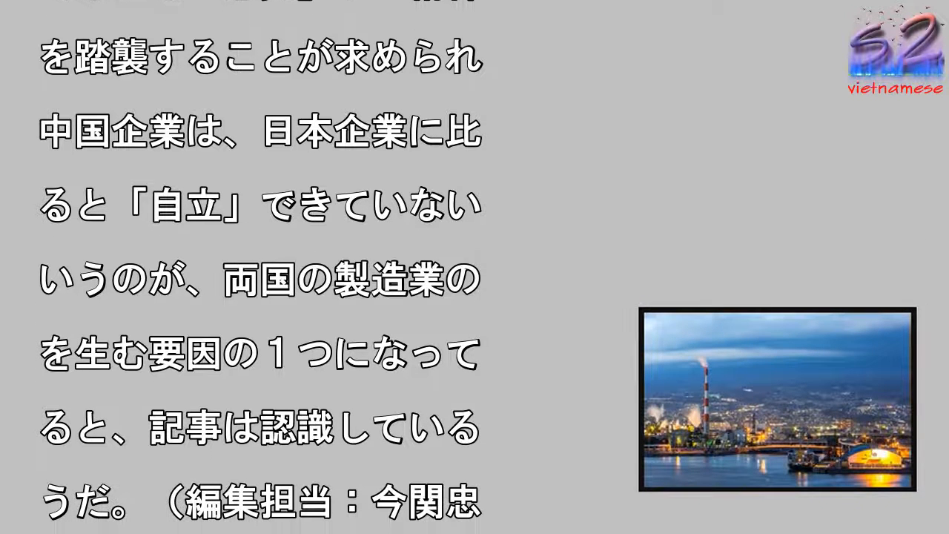